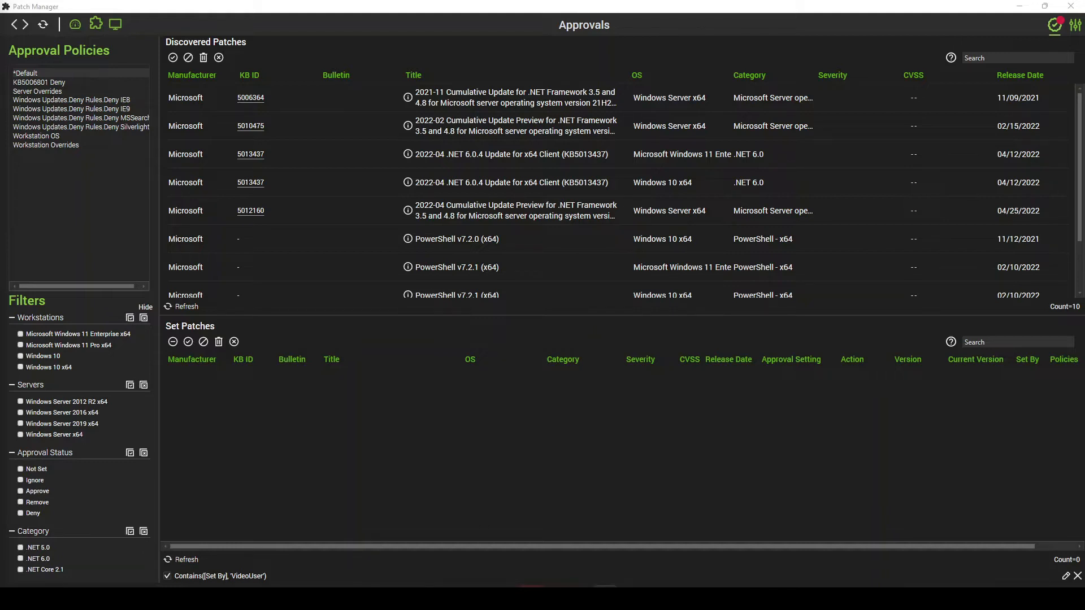
{"action": "mouse_move", "coordinate": [662, 266]}
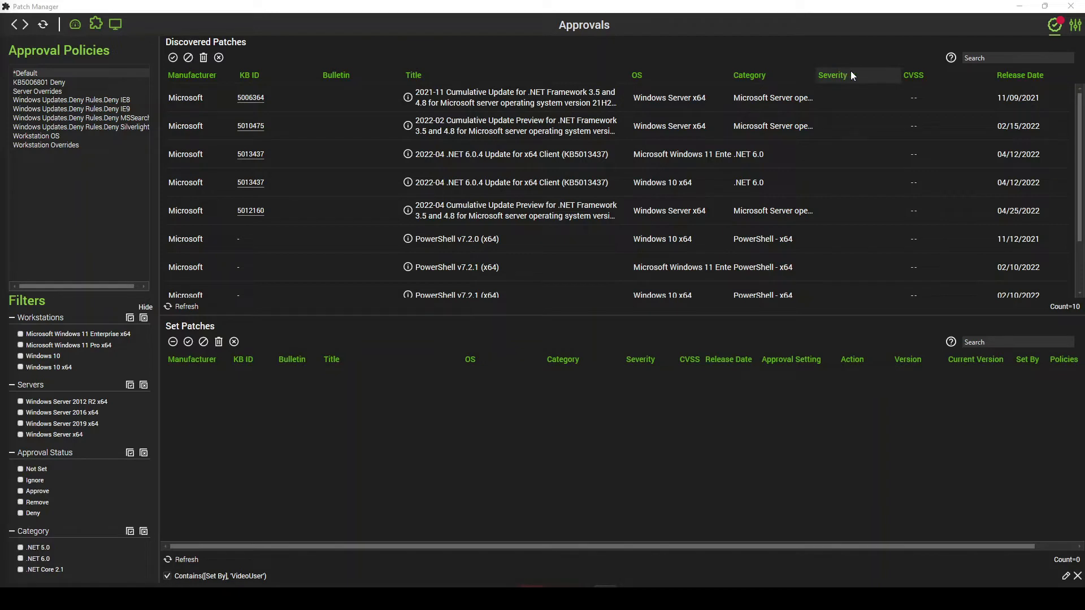
{"action": "mouse_move", "coordinate": [708, 95]}
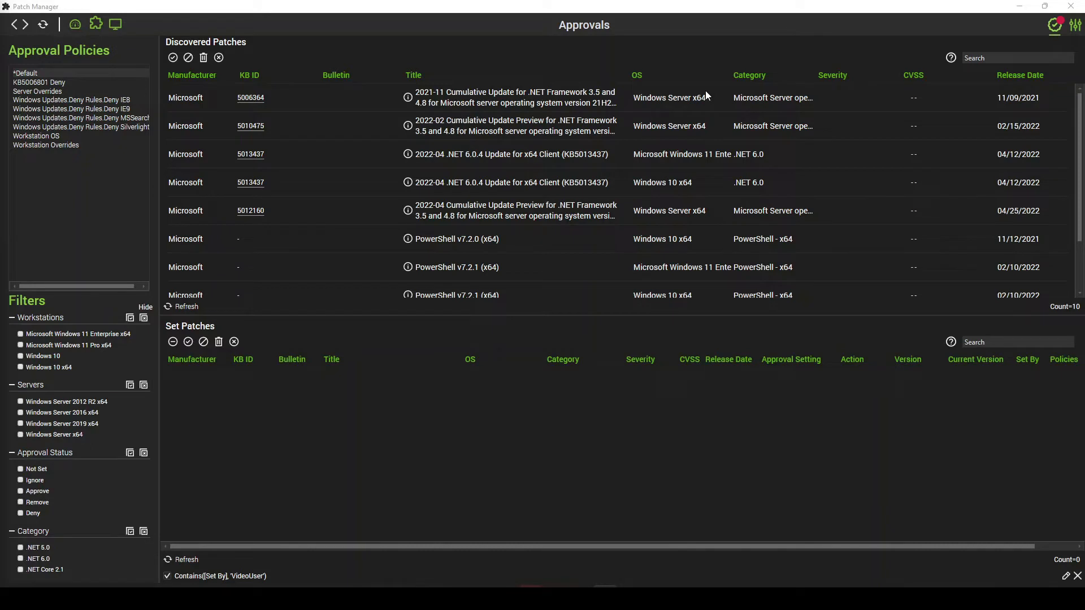
{"action": "mouse_move", "coordinate": [739, 106]}
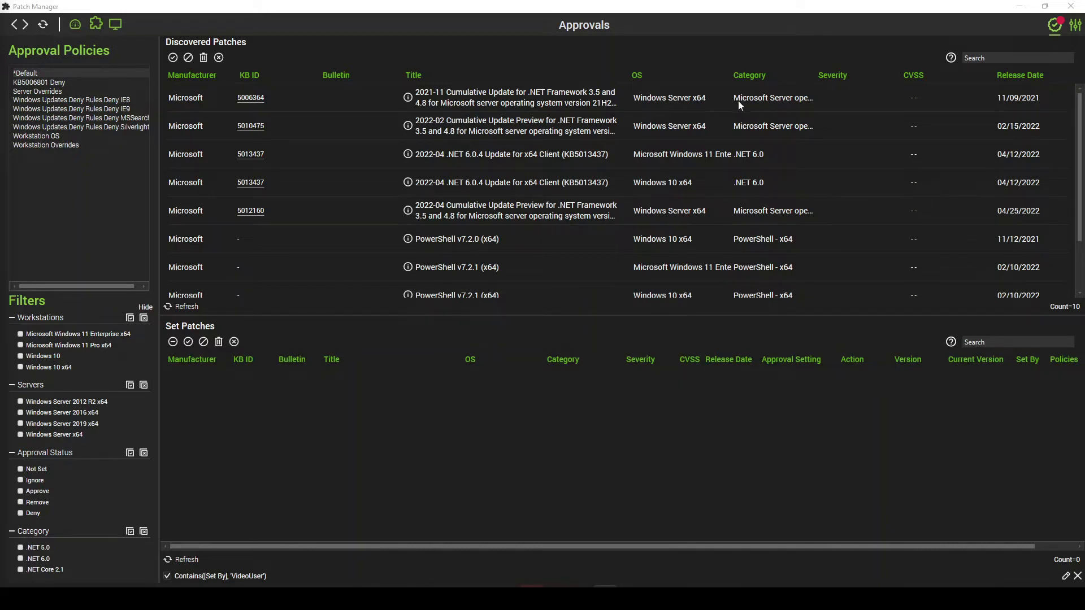
{"action": "mouse_move", "coordinate": [1077, 26]}
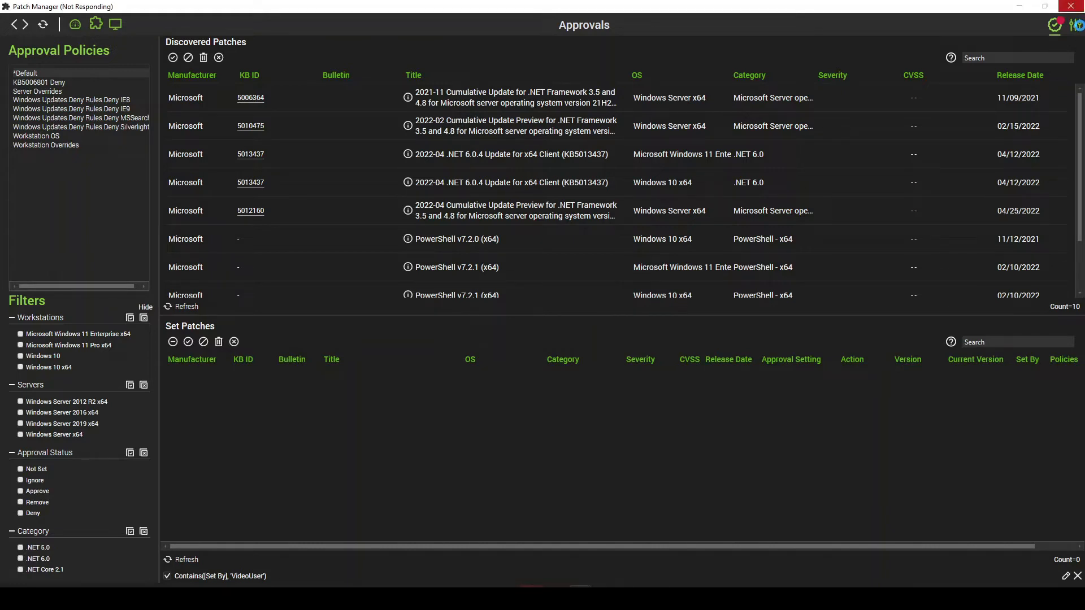
Show the *Default approval policy with routine approval required and 6-day stage delays
{"action": "left_click", "coordinate": [1075, 24]}
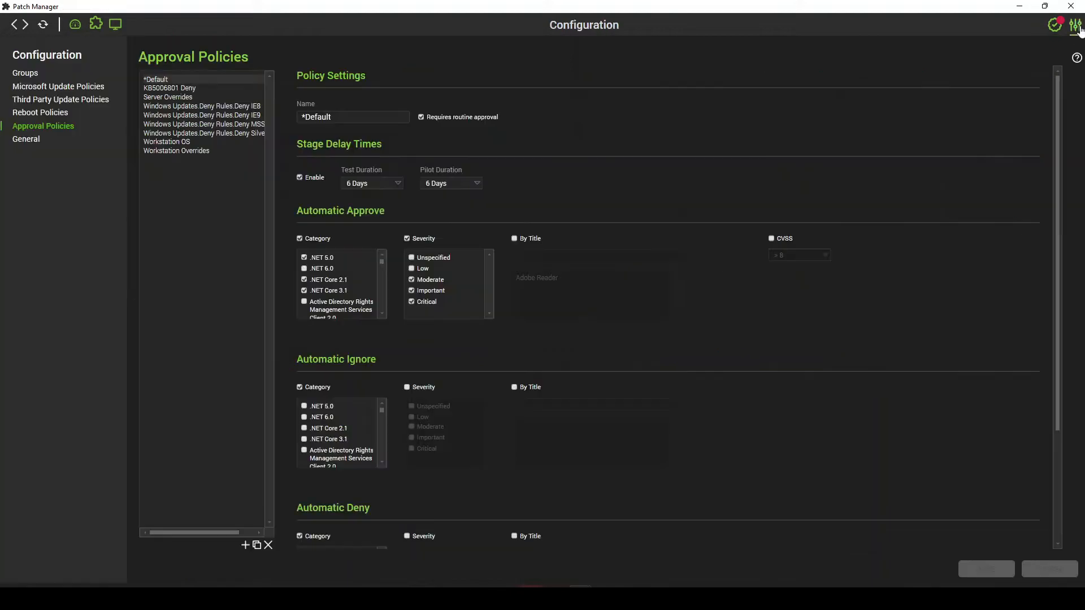
{"action": "mouse_move", "coordinate": [43, 125]}
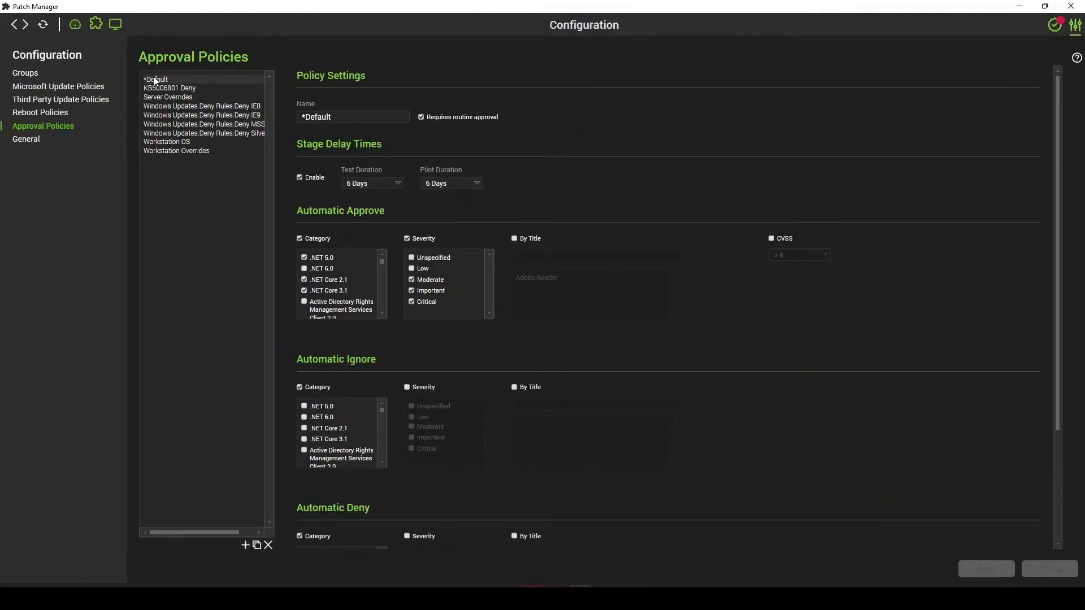
{"action": "mouse_move", "coordinate": [294, 171]}
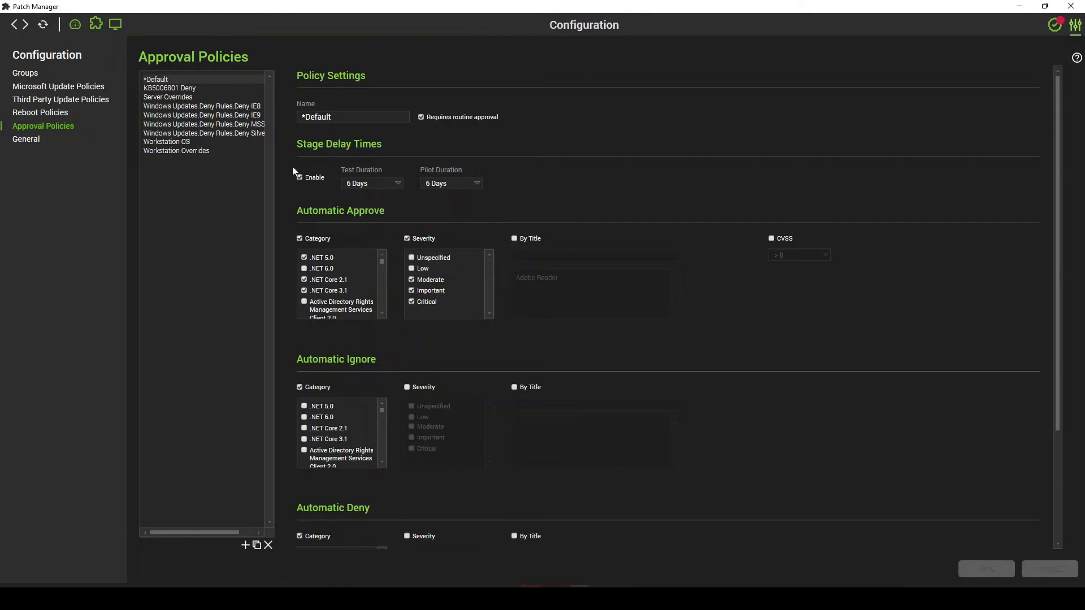
{"action": "left_click", "coordinate": [421, 116]}
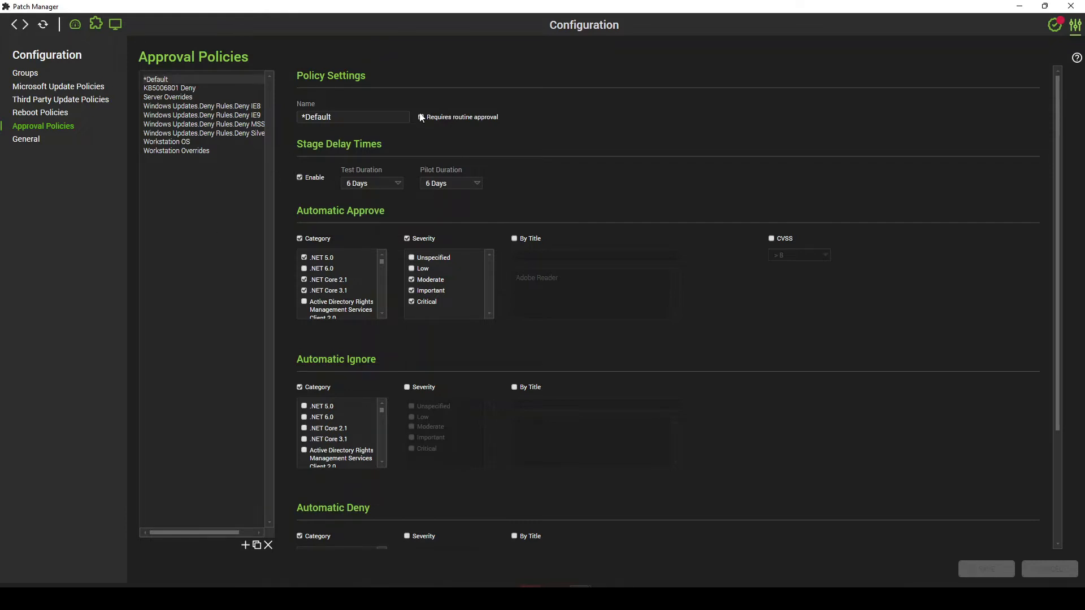
{"action": "left_click", "coordinate": [421, 116]}
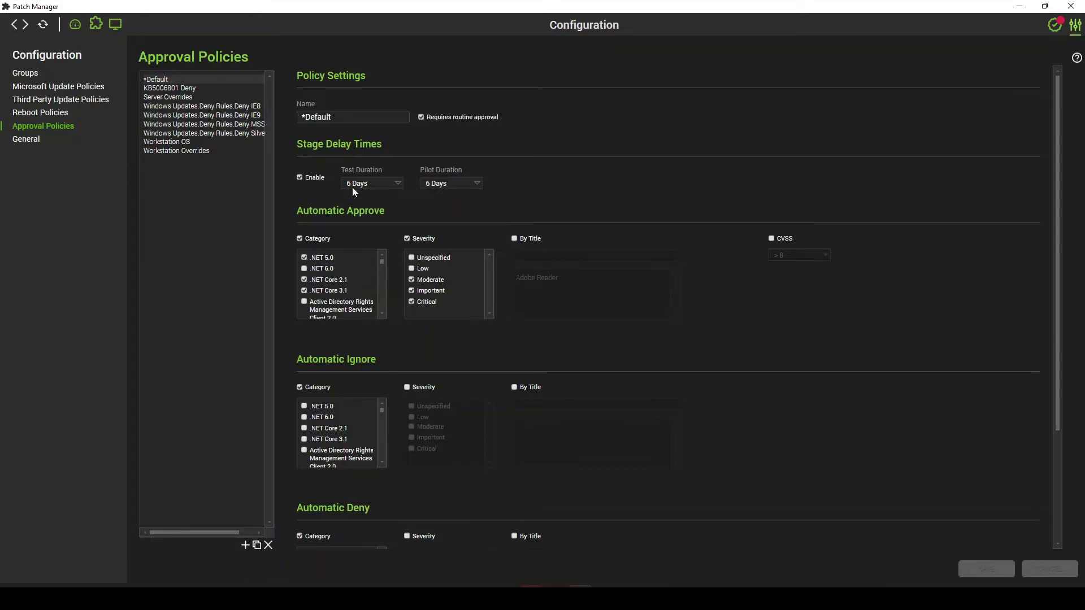
{"action": "mouse_move", "coordinate": [473, 150]}
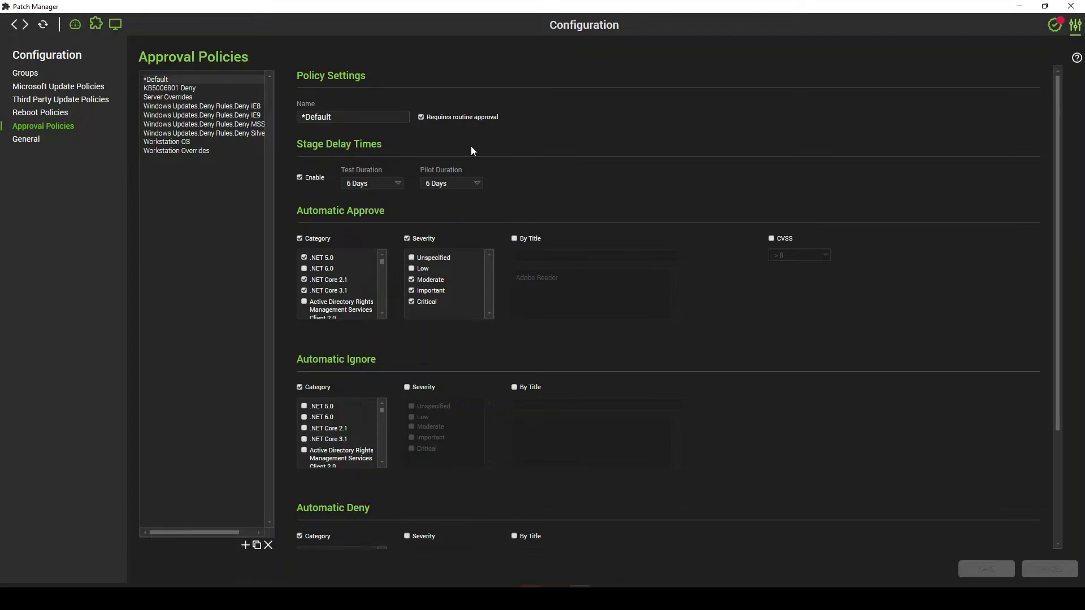
{"action": "mouse_move", "coordinate": [349, 167]}
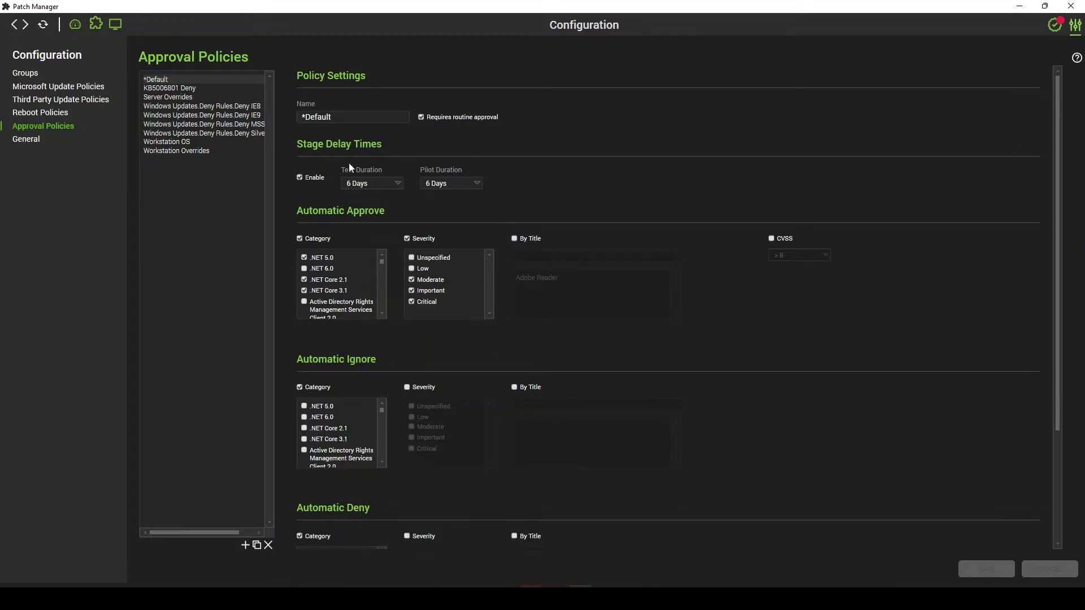
{"action": "mouse_move", "coordinate": [356, 174]}
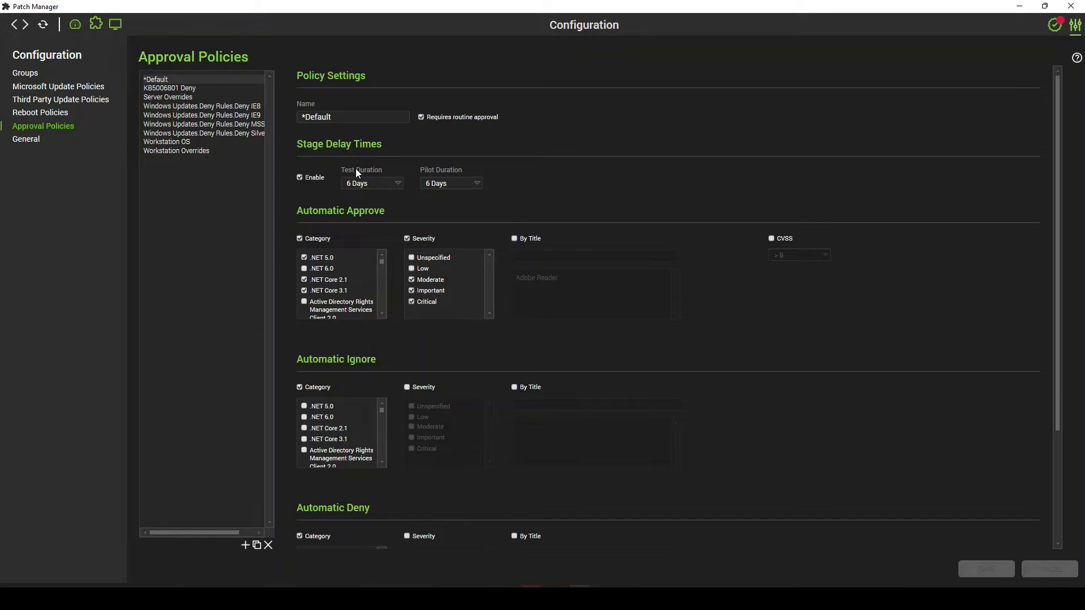
{"action": "mouse_move", "coordinate": [445, 173]}
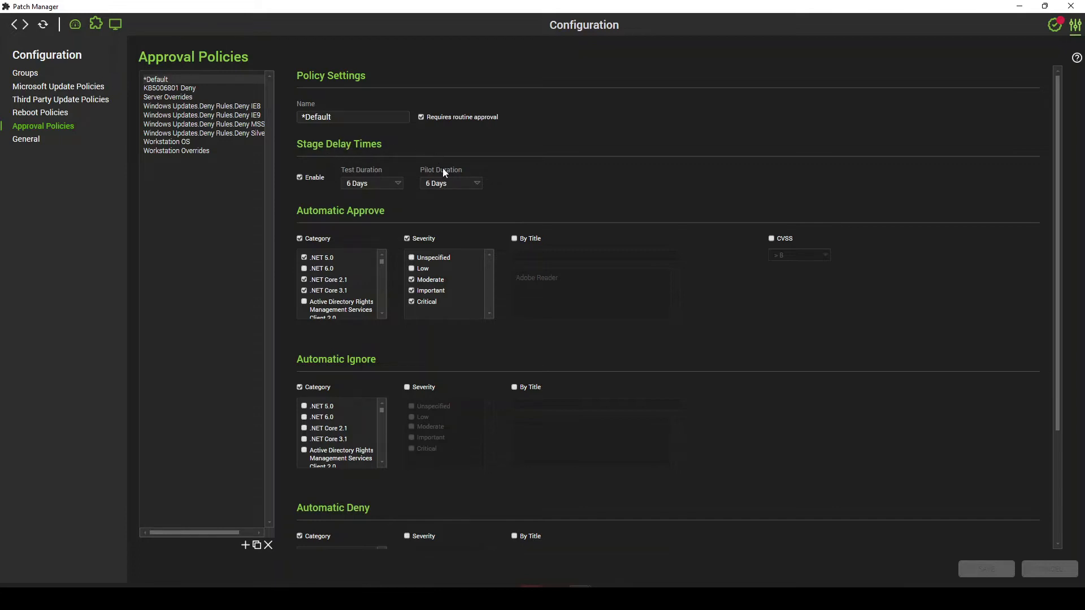
{"action": "mouse_move", "coordinate": [534, 179]}
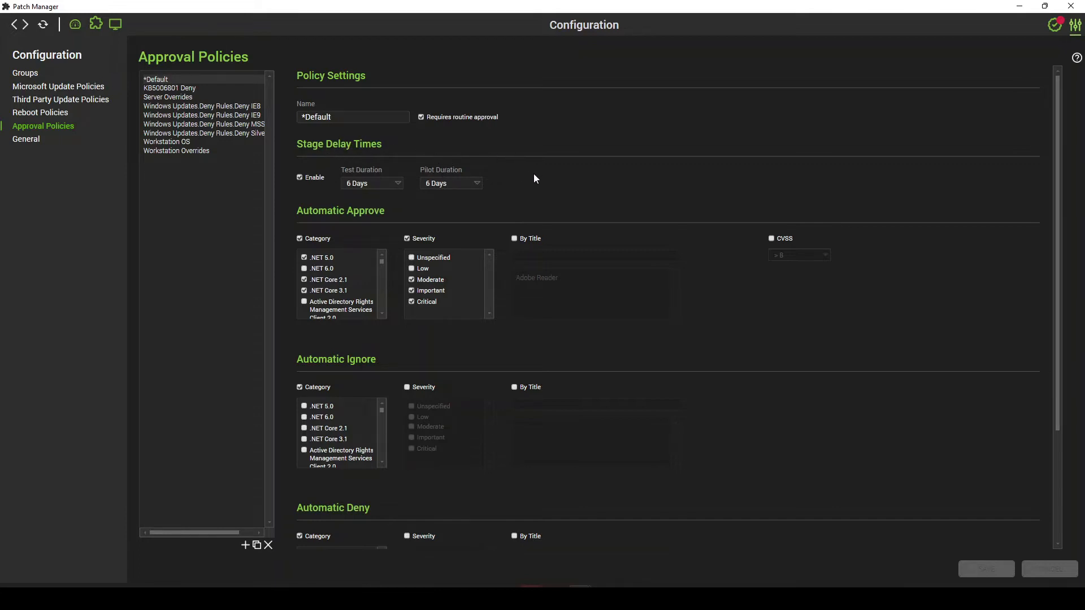
{"action": "mouse_move", "coordinate": [526, 176]}
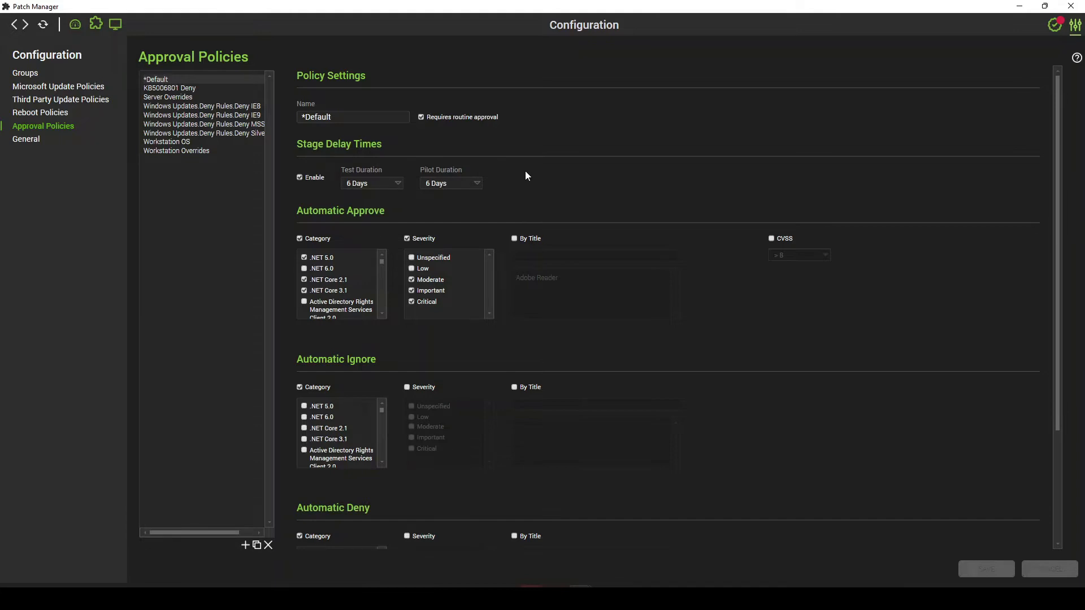
{"action": "mouse_move", "coordinate": [332, 192]}
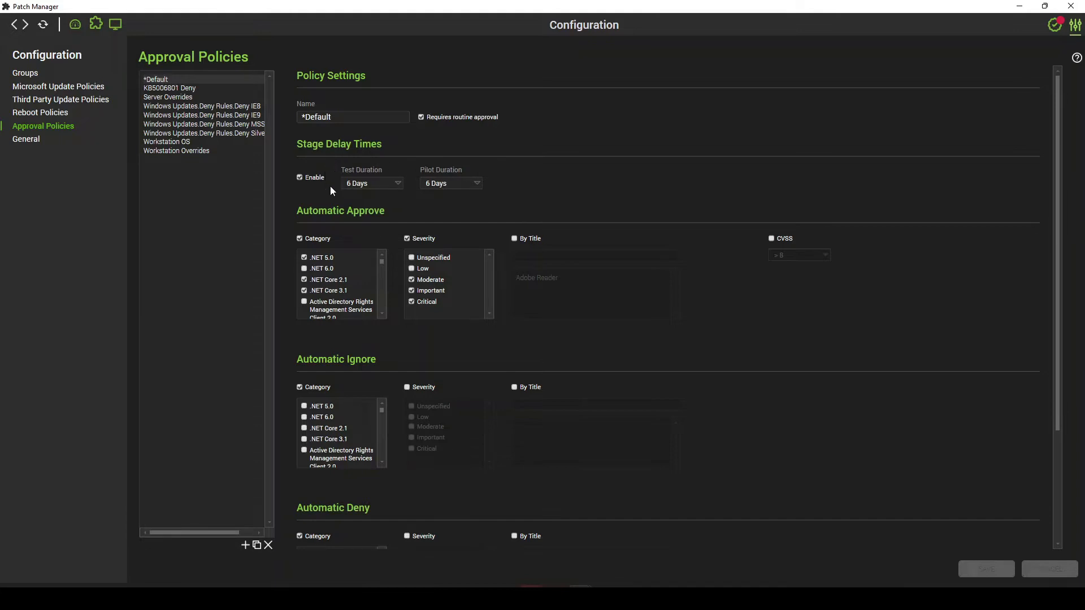
{"action": "mouse_move", "coordinate": [345, 174]}
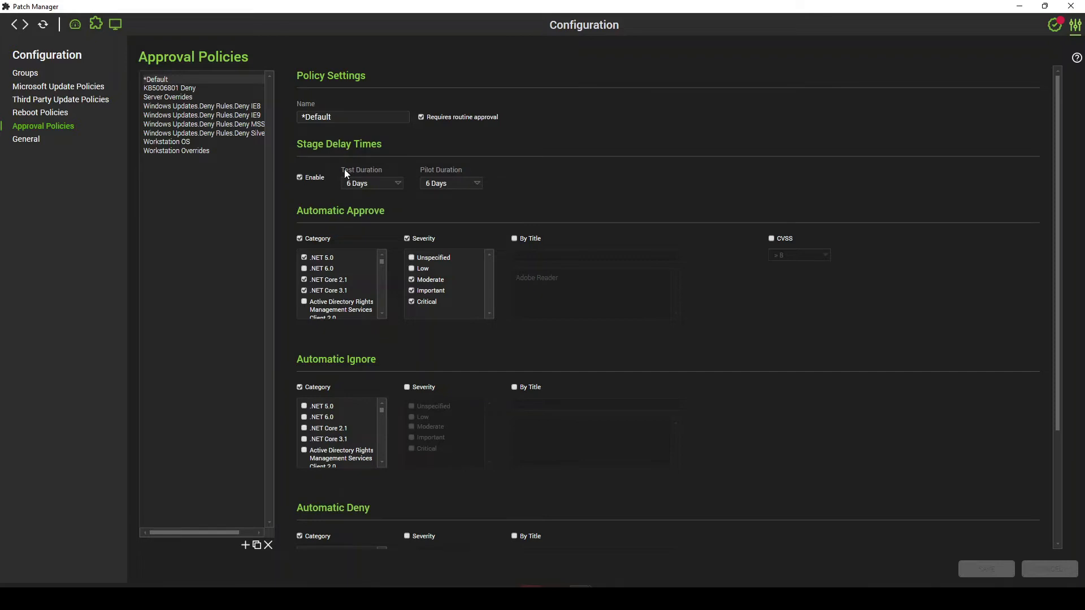
{"action": "mouse_move", "coordinate": [1079, 69]}
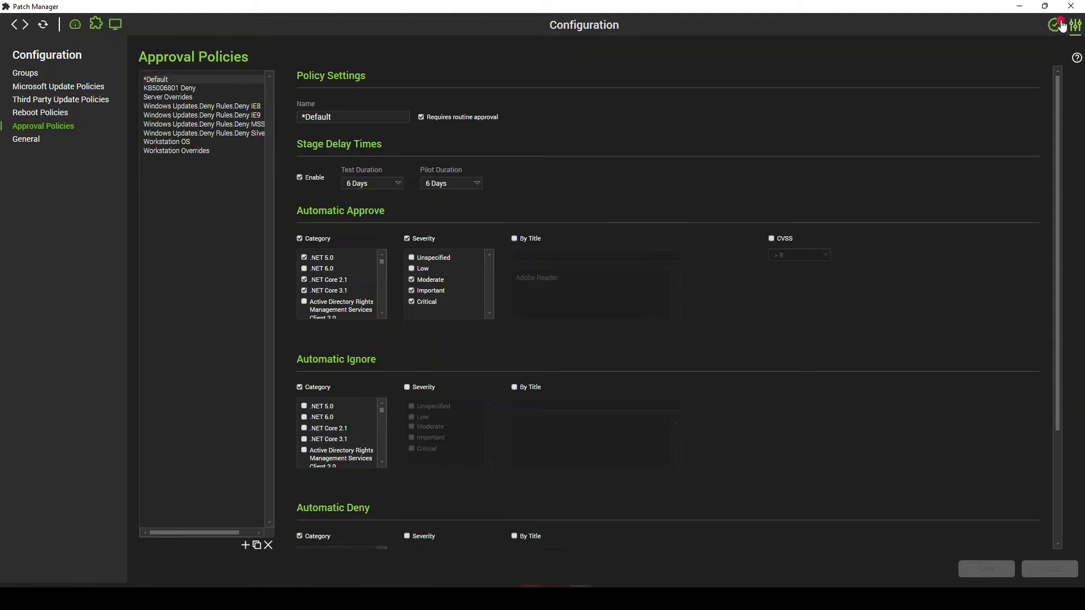
Filter Set Patches to entries whose Set By contains 'Video', yielding zero results
{"action": "left_click", "coordinate": [1052, 25]}
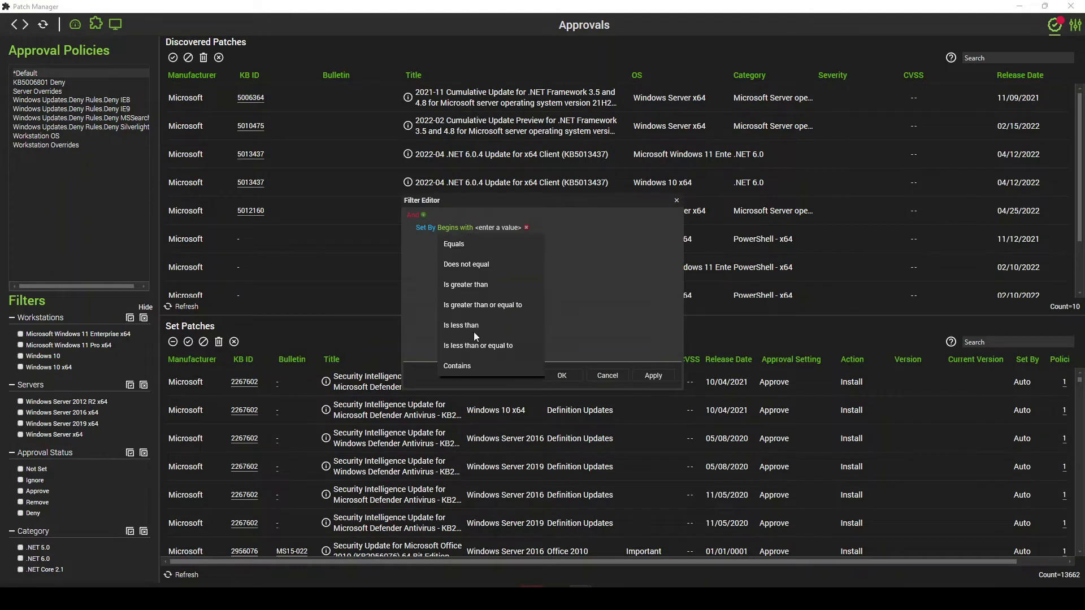
{"action": "left_click", "coordinate": [456, 365]}
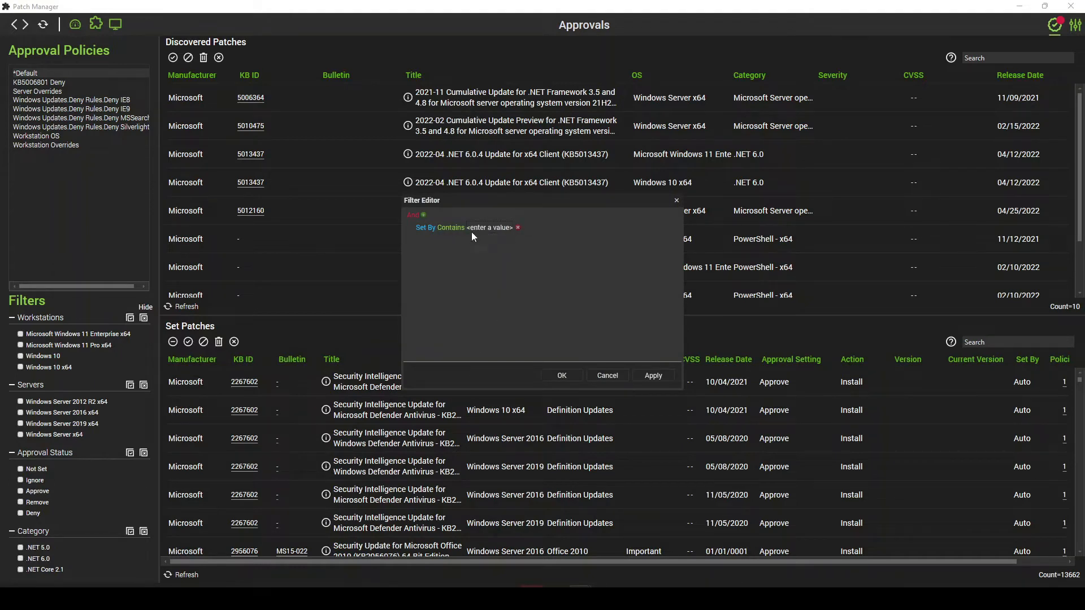
{"action": "left_click", "coordinate": [491, 228]}
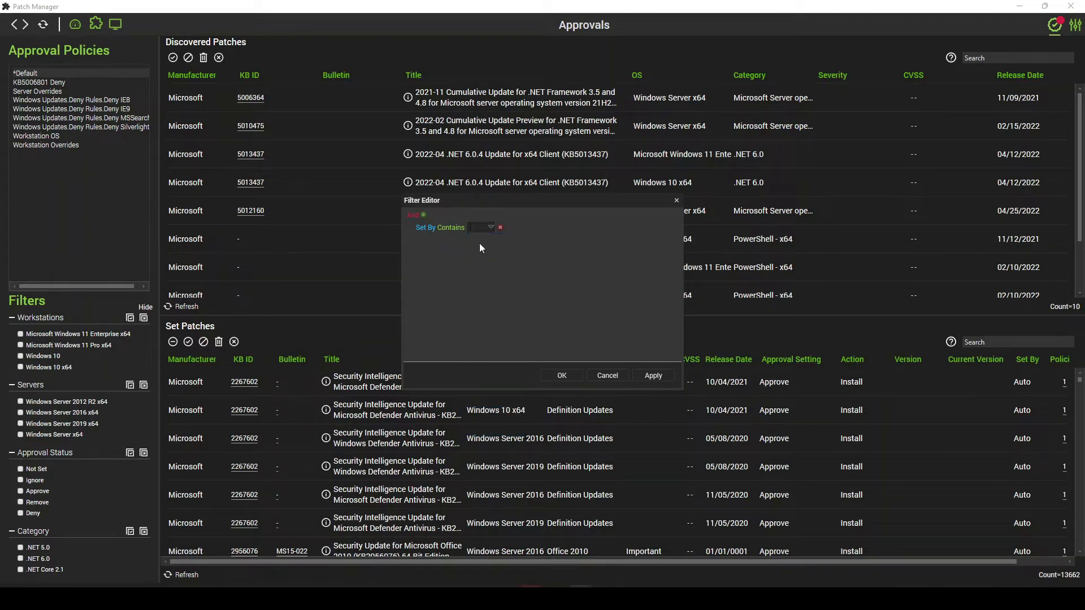
{"action": "type", "text": "Video"}
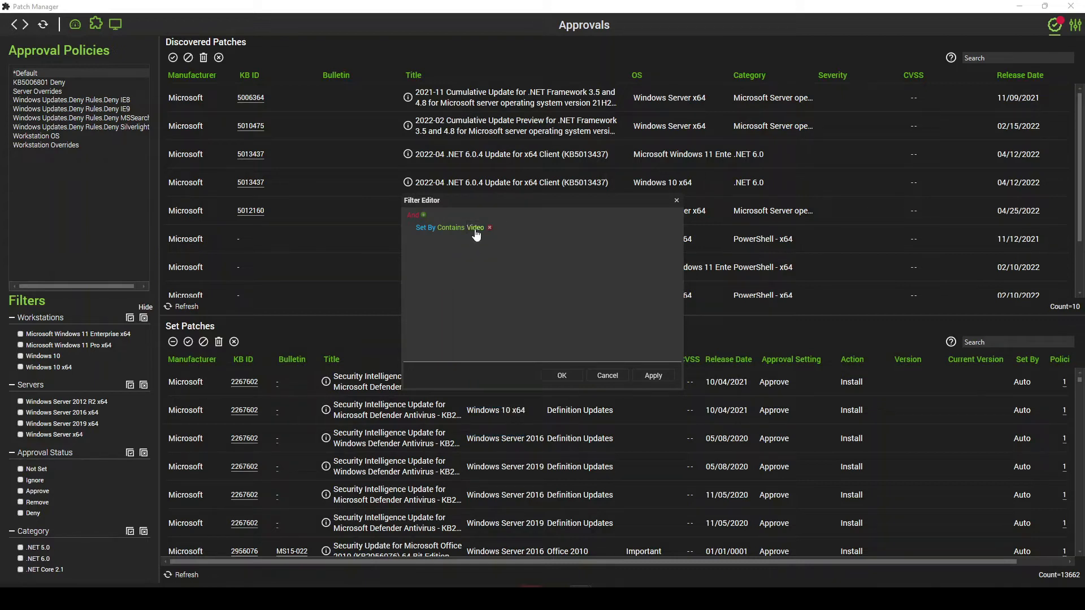
{"action": "left_click", "coordinate": [562, 375]}
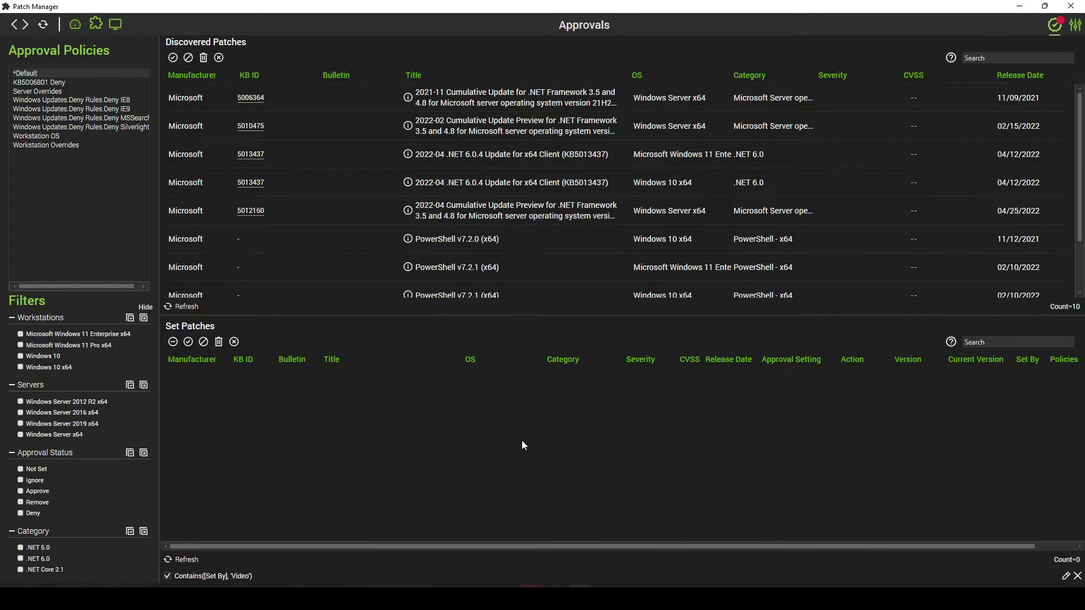
{"action": "mouse_move", "coordinate": [520, 471]}
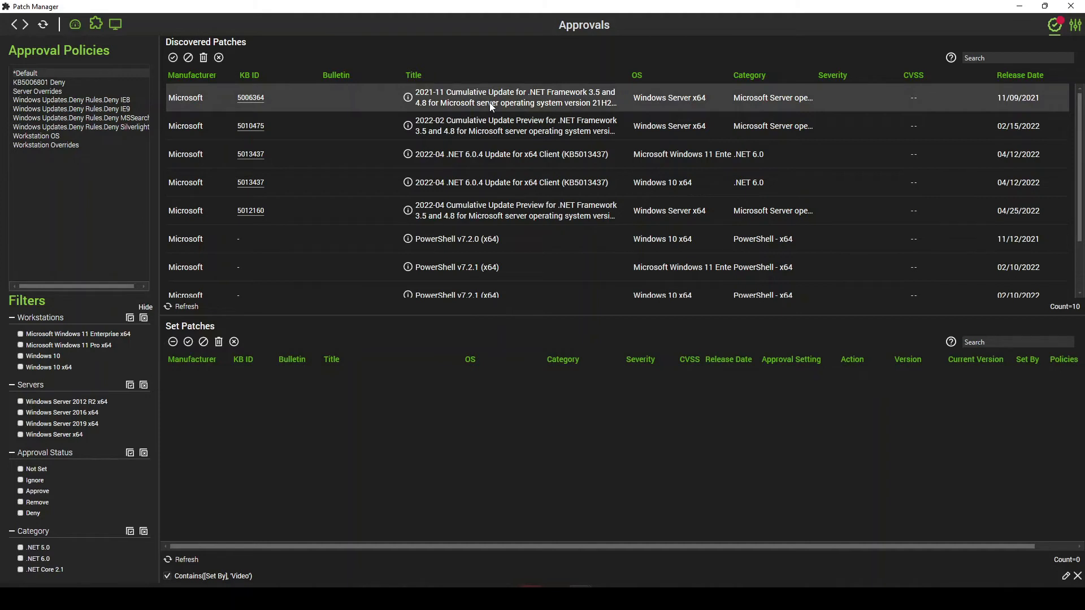
{"action": "mouse_move", "coordinate": [173, 58]}
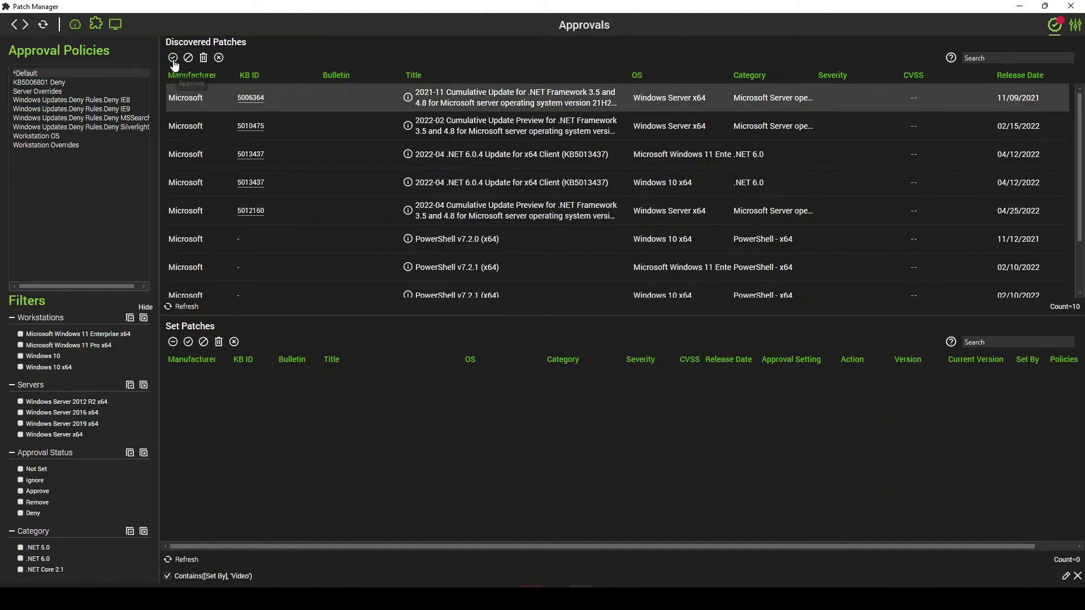
{"action": "mouse_move", "coordinate": [328, 447]}
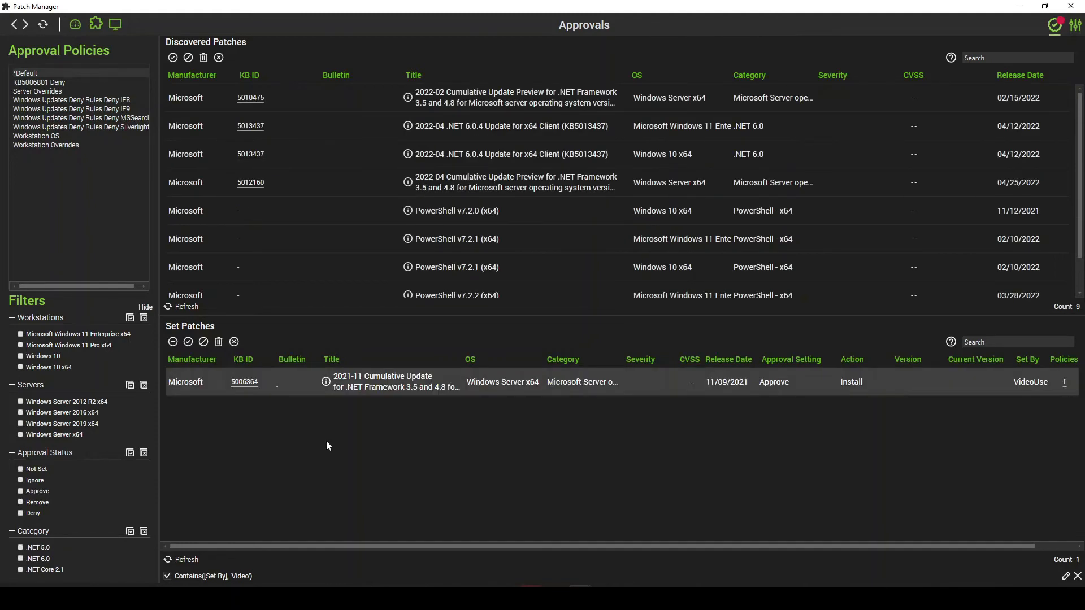
{"action": "mouse_move", "coordinate": [784, 388]}
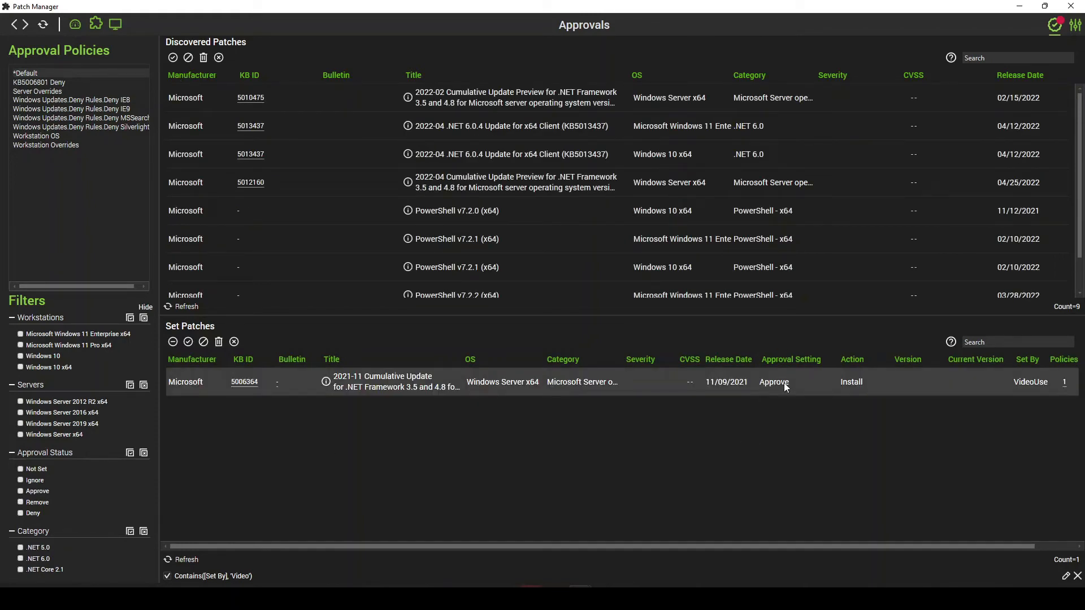
{"action": "mouse_move", "coordinate": [855, 533]}
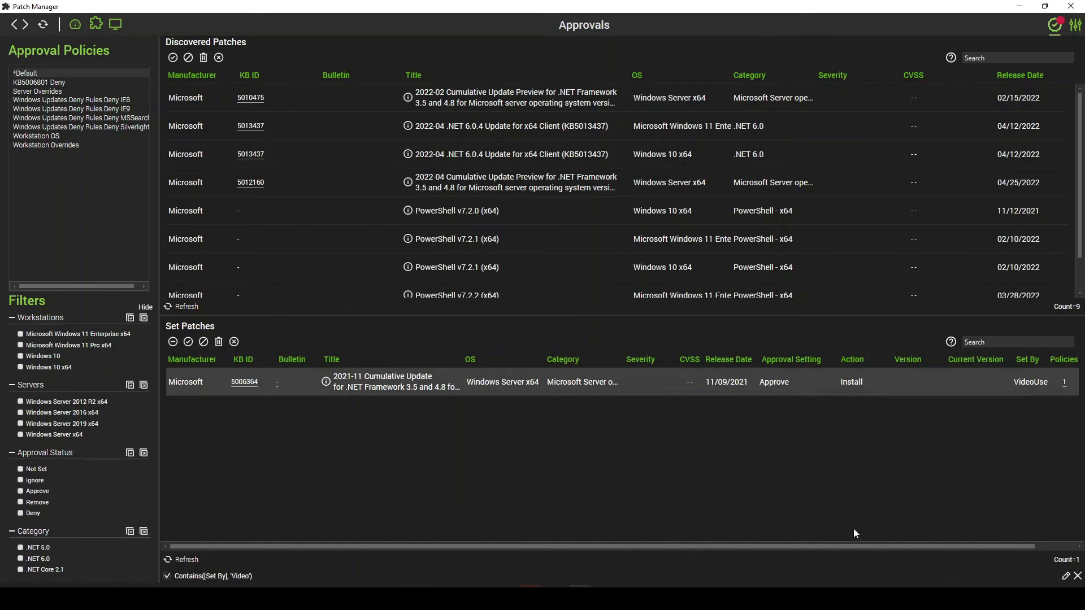
Scroll the Set Patches grid right to reveal KB5006364's Stage column showing Test
{"action": "scroll", "scroll_direction": "right", "scroll_amount": 3}
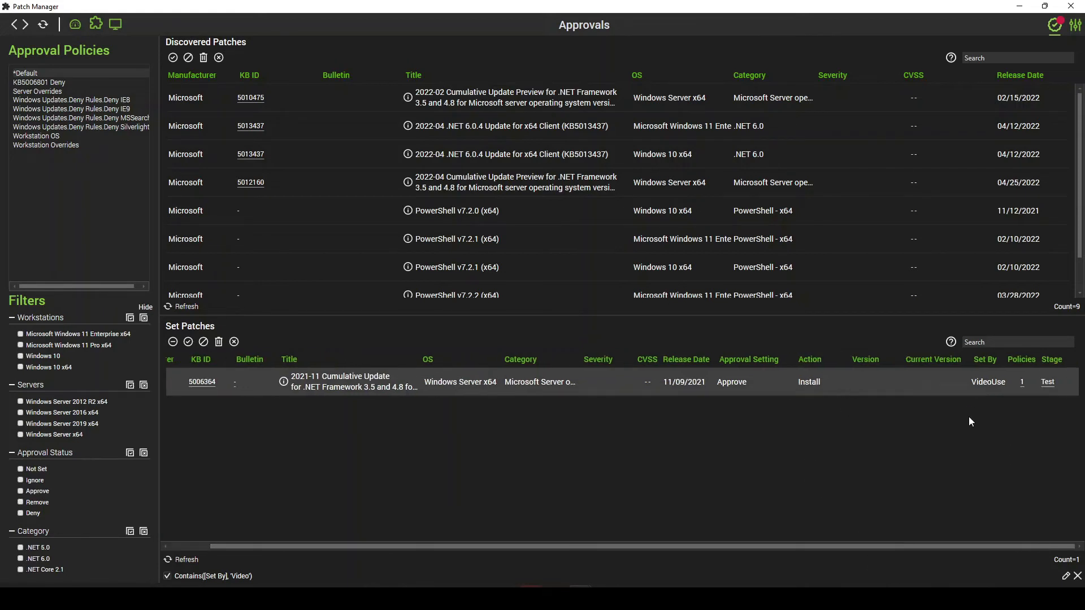
{"action": "mouse_move", "coordinate": [962, 436]}
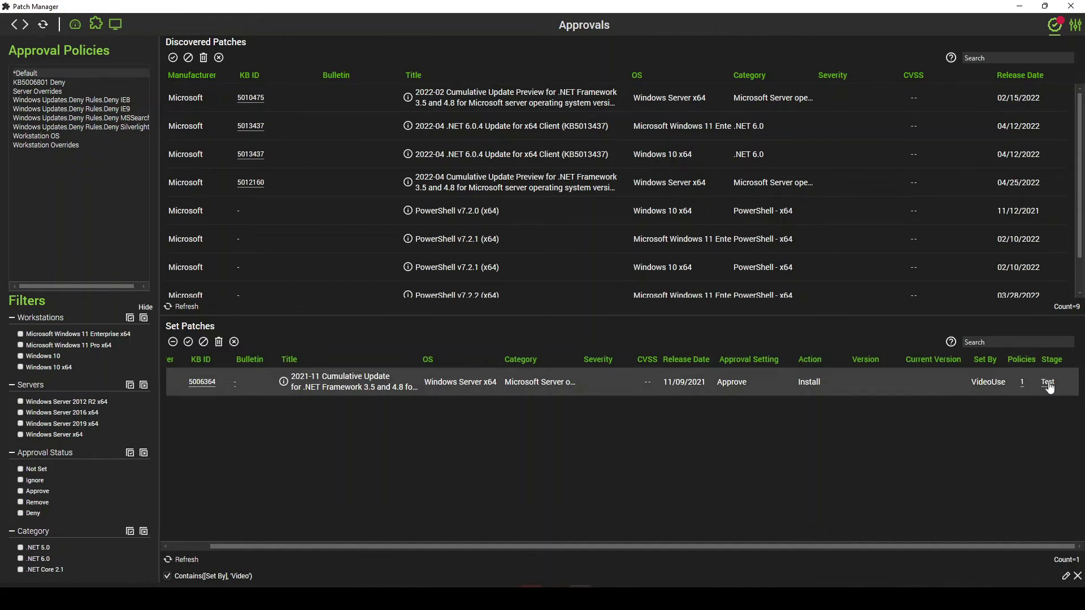
{"action": "mouse_move", "coordinate": [467, 185]}
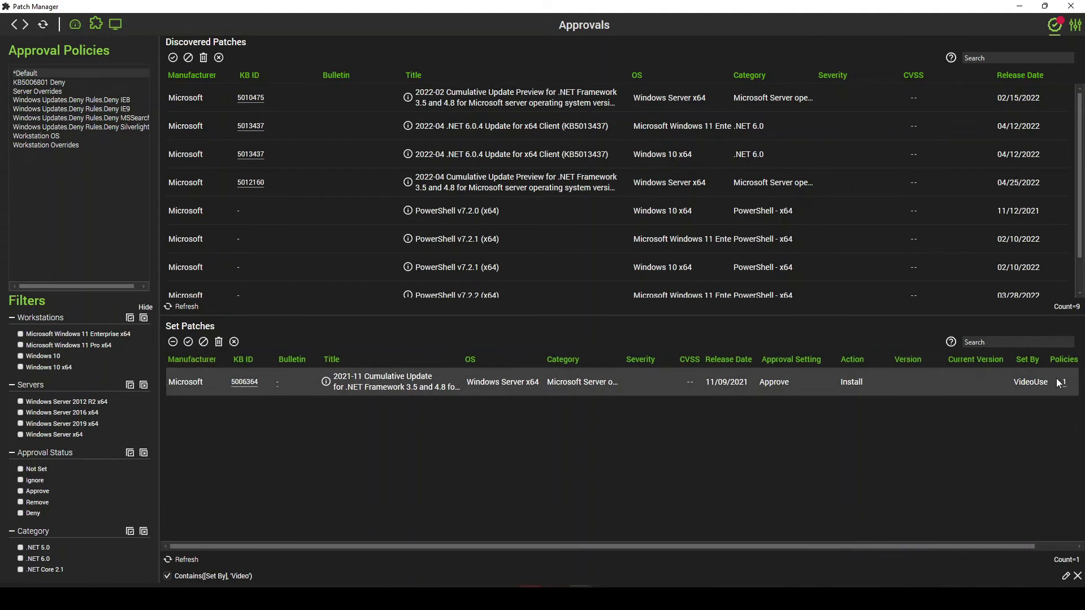
{"action": "mouse_move", "coordinate": [1070, 378]}
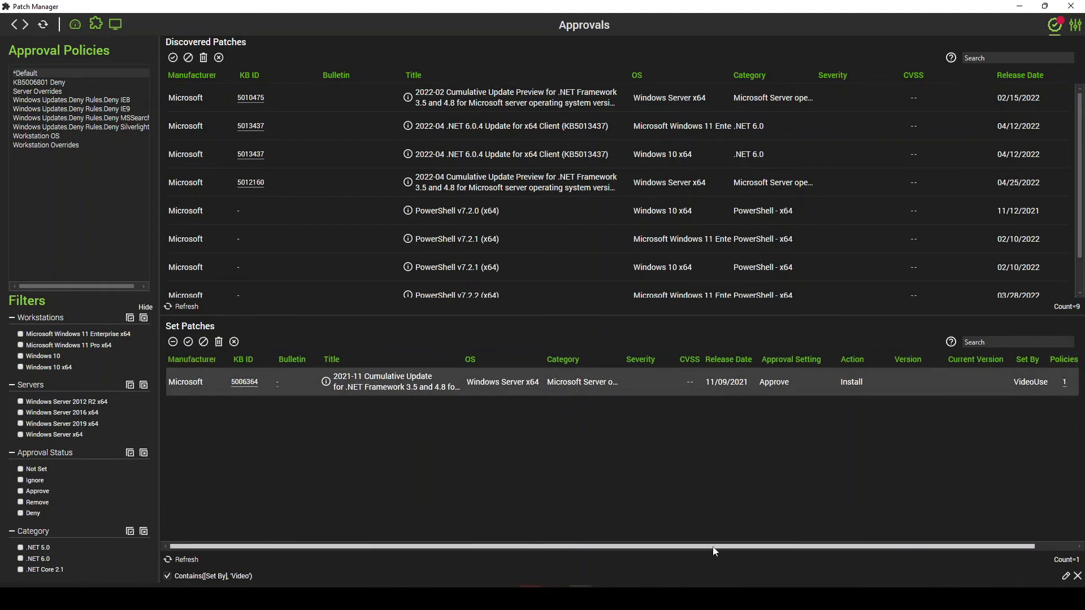
{"action": "mouse_move", "coordinate": [706, 551]}
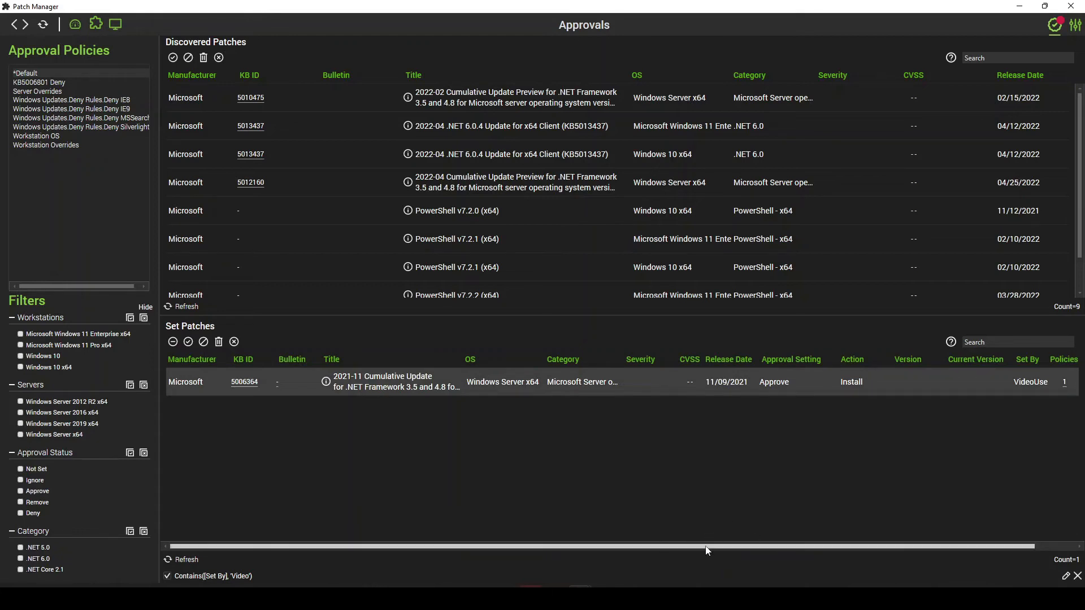
{"action": "scroll", "scroll_direction": "right", "scroll_amount": 3}
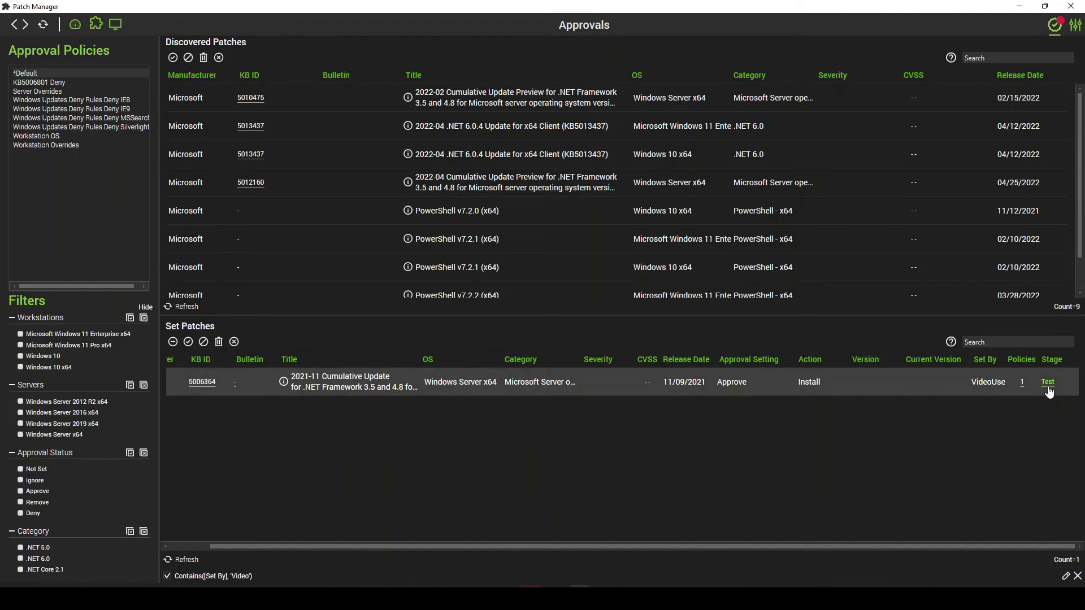
Start changing the KB5006364 .NET update's stage from Test toward Production
{"action": "left_click", "coordinate": [1047, 382]}
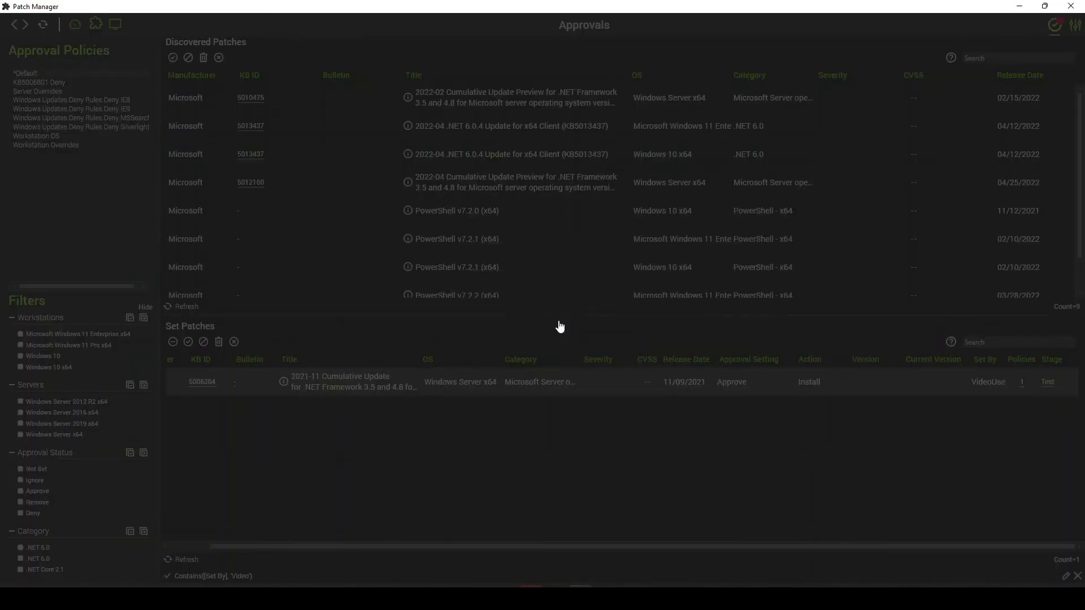
{"action": "mouse_move", "coordinate": [704, 506]}
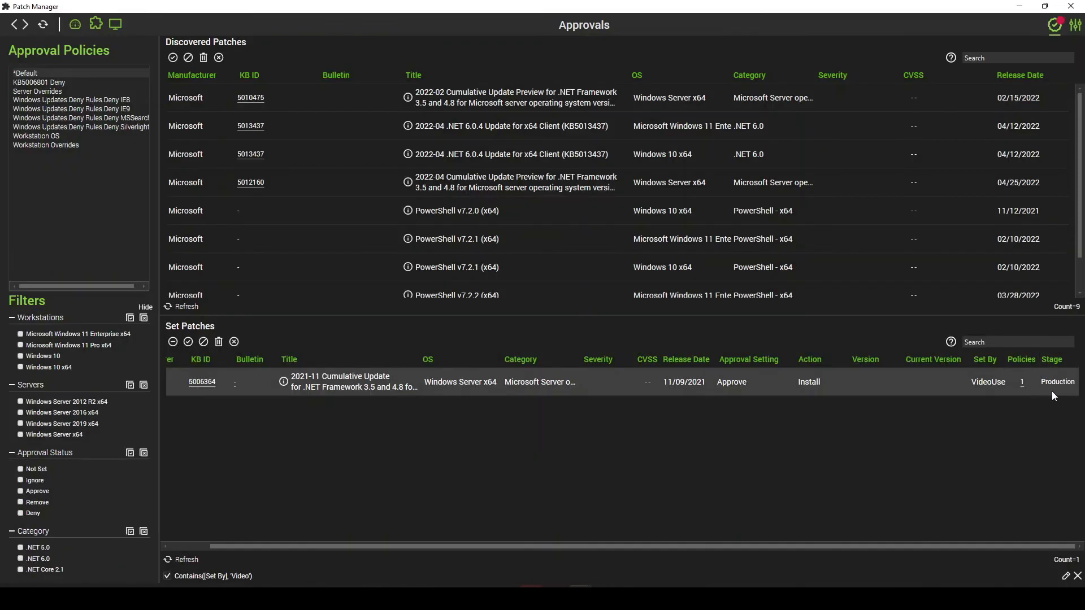
{"action": "mouse_move", "coordinate": [1079, 400]}
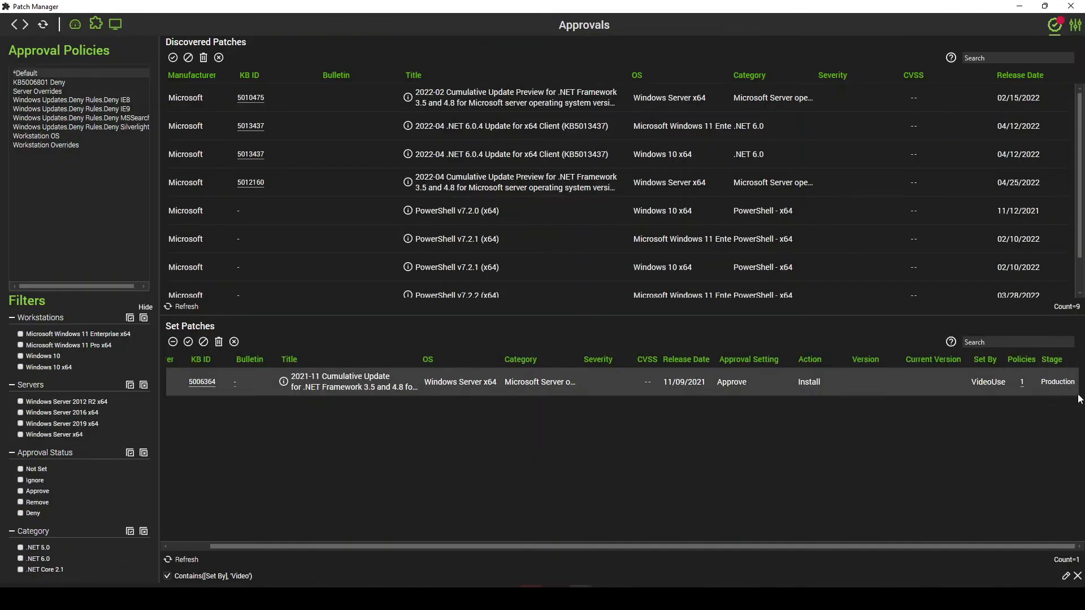
{"action": "mouse_move", "coordinate": [1067, 385]}
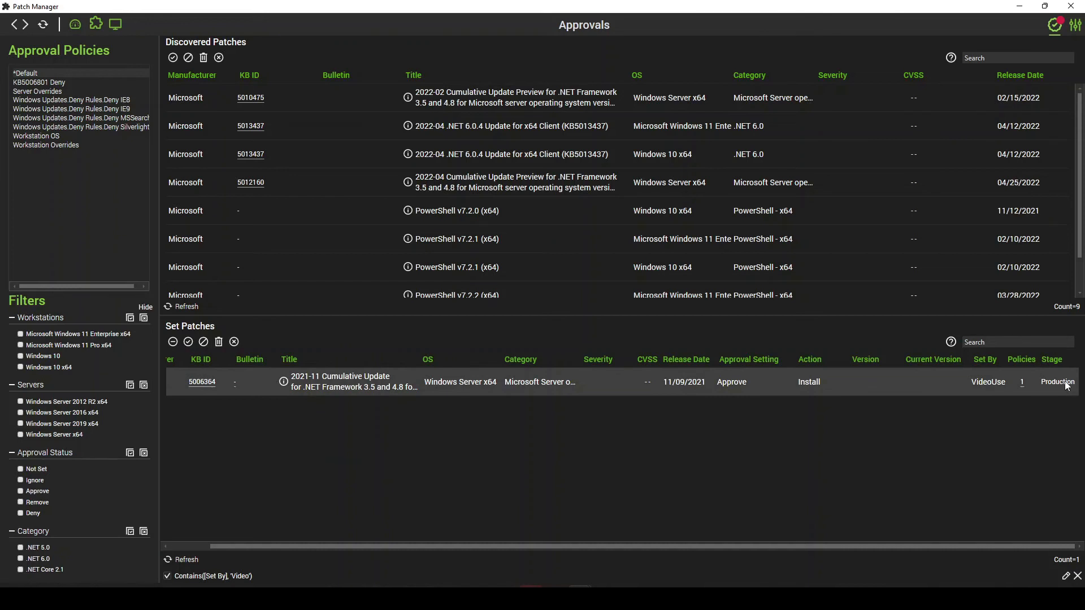